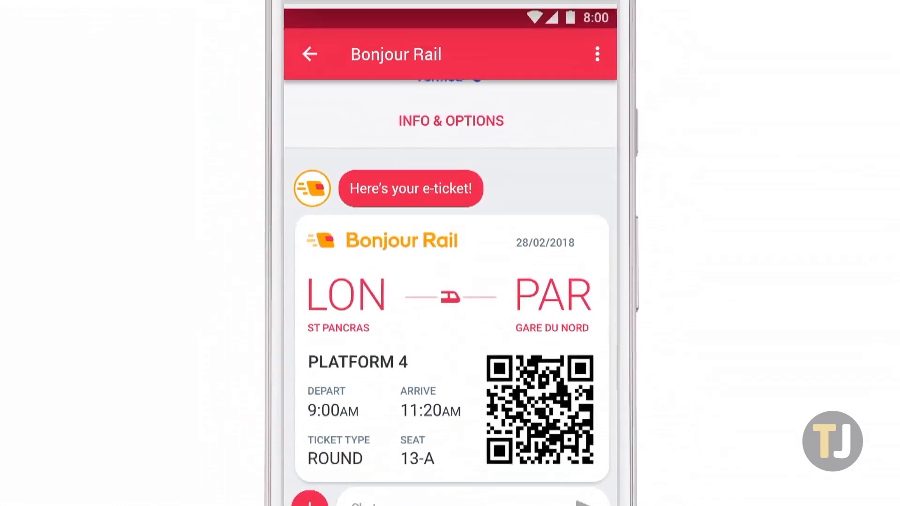
Step: Scroll past the London–Paris e-ticket to the Trip Menu and order the Mediterranean Wrap
scroll("down", 3)
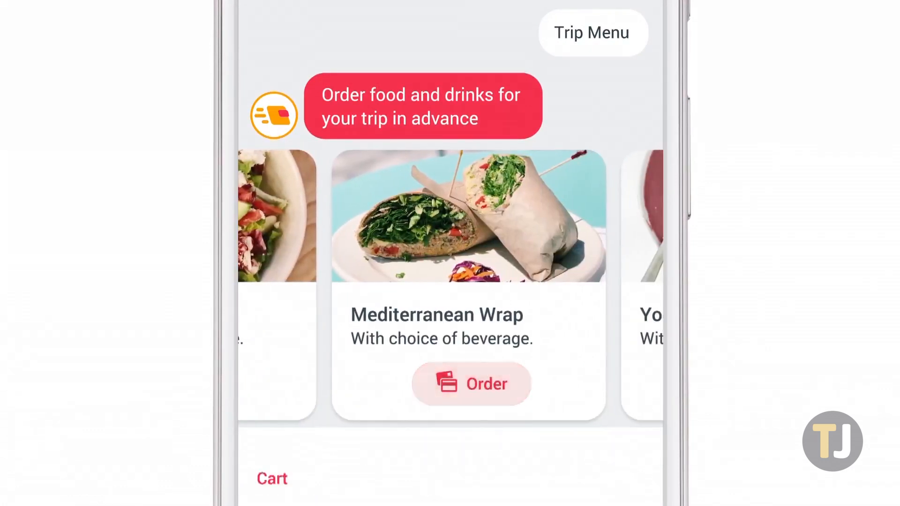
left_click(472, 384)
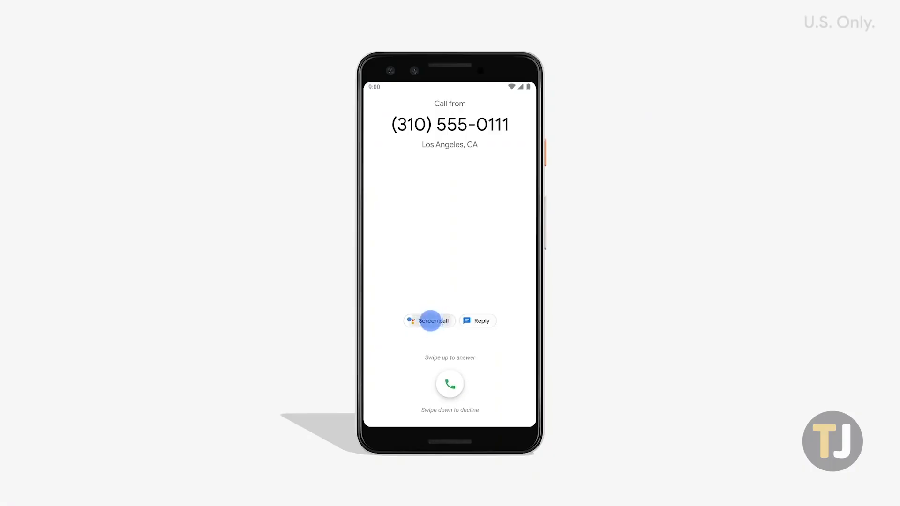
left_click(428, 320)
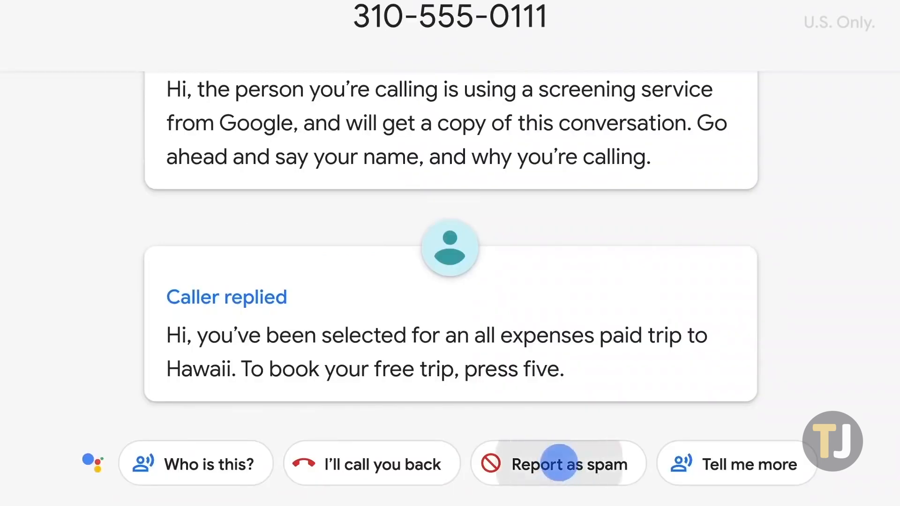
left_click(557, 464)
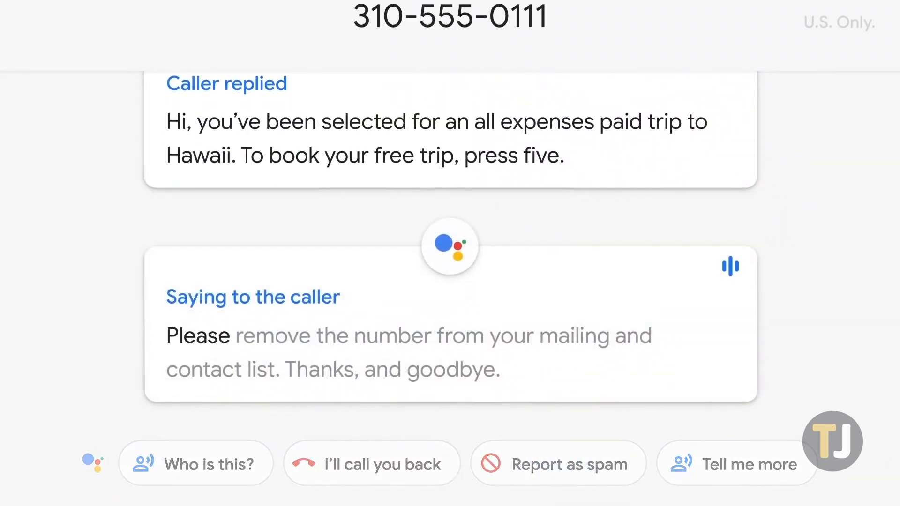